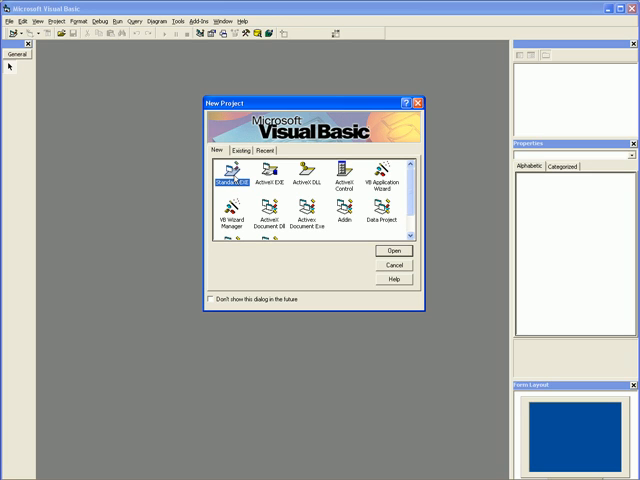
{"action": "mouse_move", "coordinate": [368, 236]}
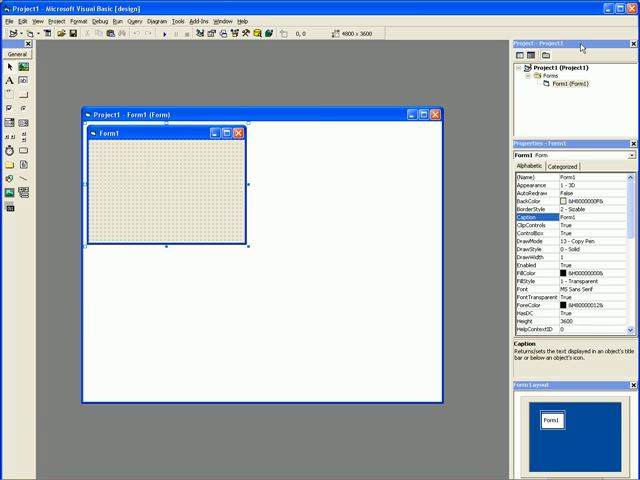
Select Form1 and drag it to the centre of the Form Layout window.
{"action": "left_click", "coordinate": [564, 84]}
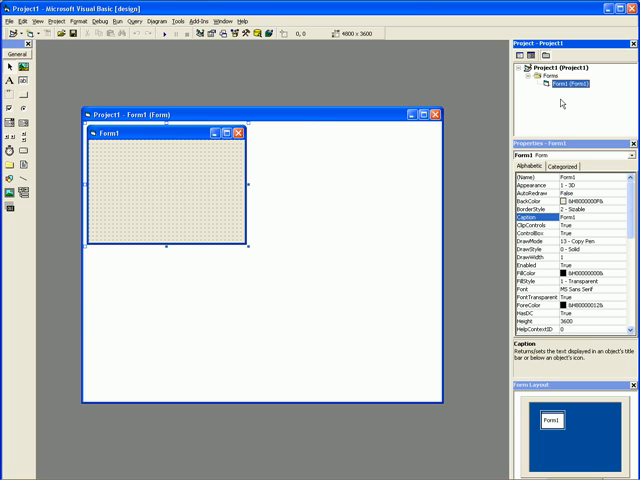
{"action": "mouse_move", "coordinate": [564, 136]}
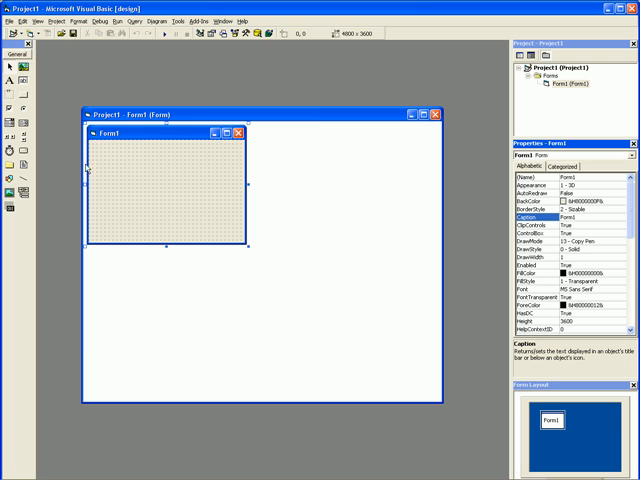
{"action": "mouse_move", "coordinate": [428, 190]}
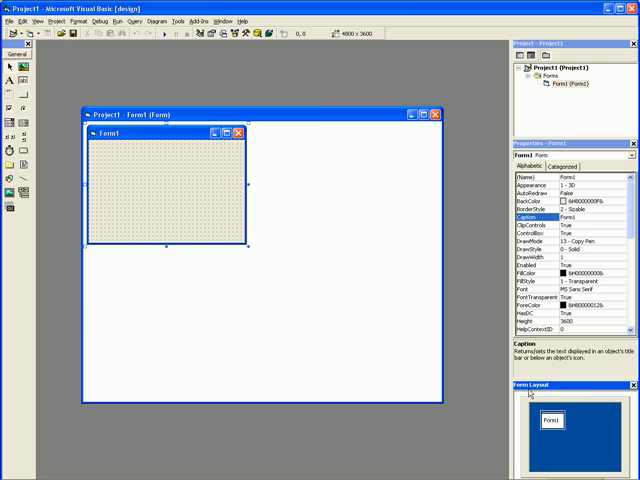
{"action": "left_click_drag", "start_coordinate": [550, 420], "coordinate": [596, 420]}
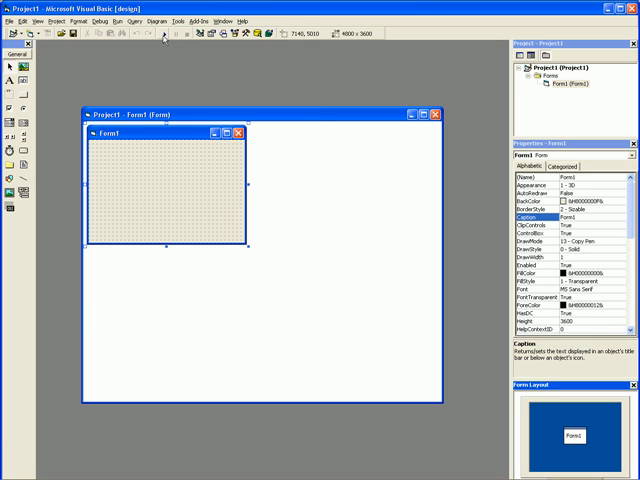
{"action": "mouse_move", "coordinate": [164, 36]}
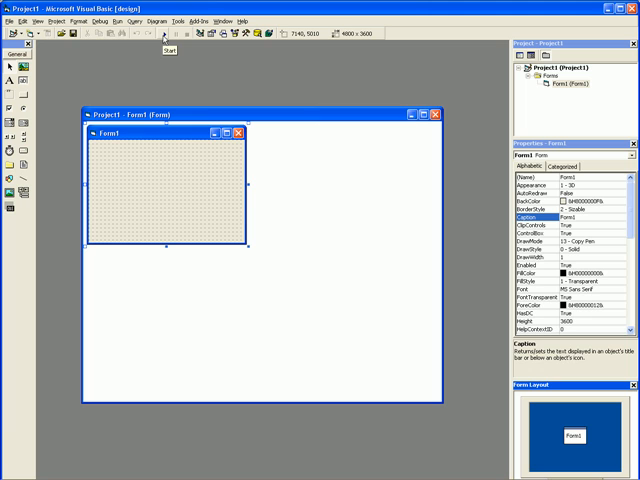
{"action": "left_click", "coordinate": [168, 32]}
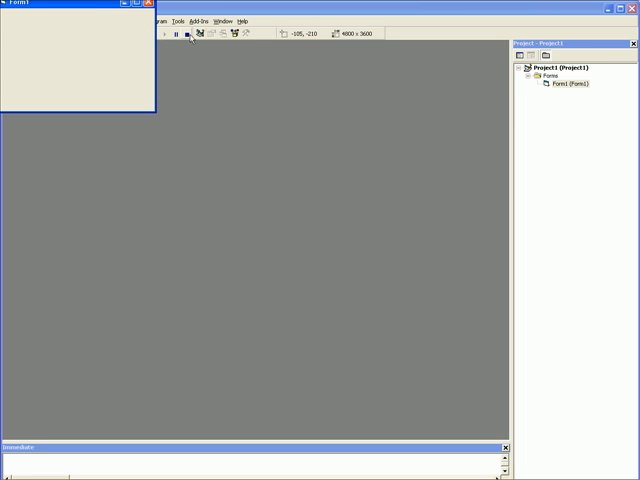
{"action": "left_click", "coordinate": [188, 32]}
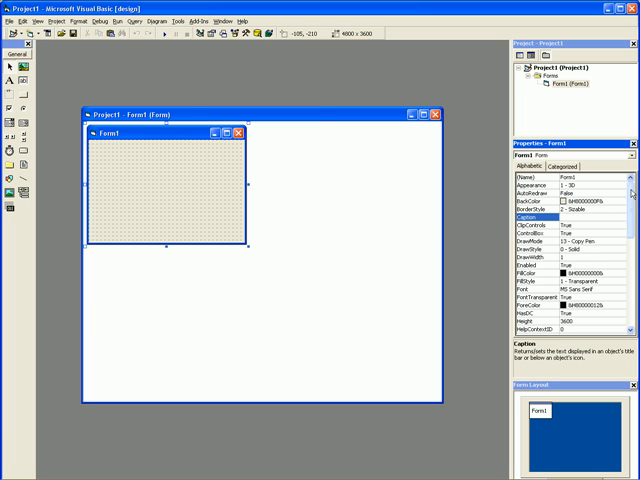
{"action": "scroll", "scroll_direction": "down", "scroll_amount": 3}
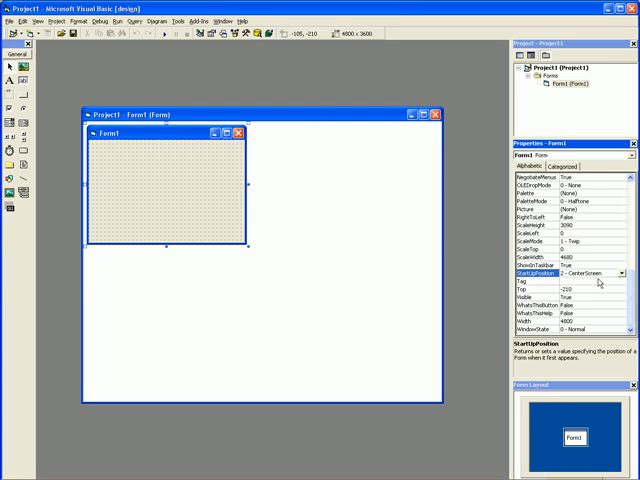
Set Form1's StartUpPosition to 2 - CenterScreen.
{"action": "left_click", "coordinate": [168, 32]}
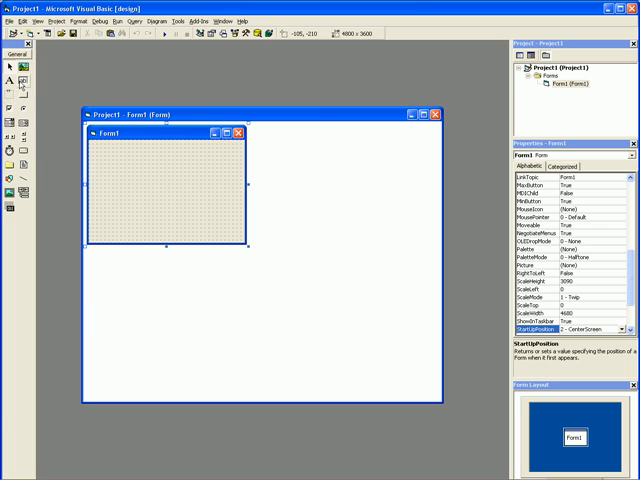
{"action": "mouse_move", "coordinate": [20, 88]}
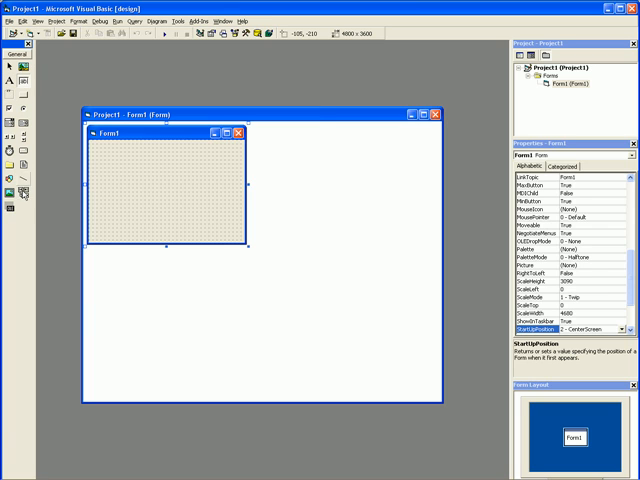
{"action": "mouse_move", "coordinate": [12, 100]}
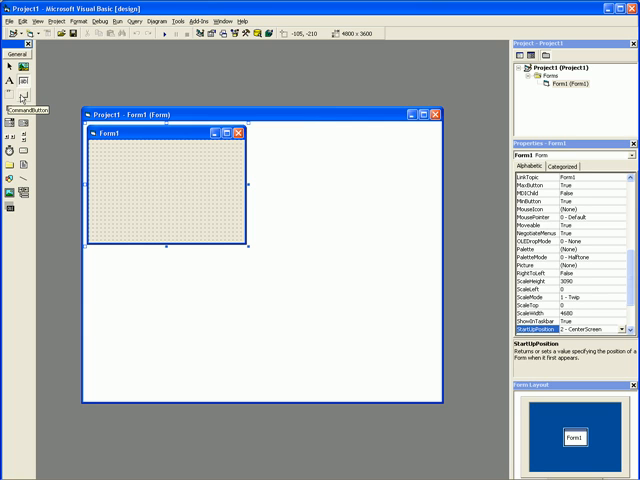
{"action": "mouse_move", "coordinate": [20, 84]}
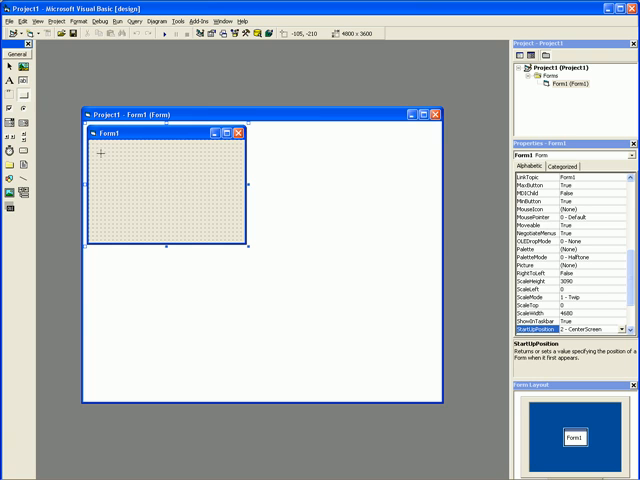
Draw a Command1 button on Form1 with the CommandButton tool.
{"action": "left_click_drag", "start_coordinate": [90, 150], "coordinate": [164, 178]}
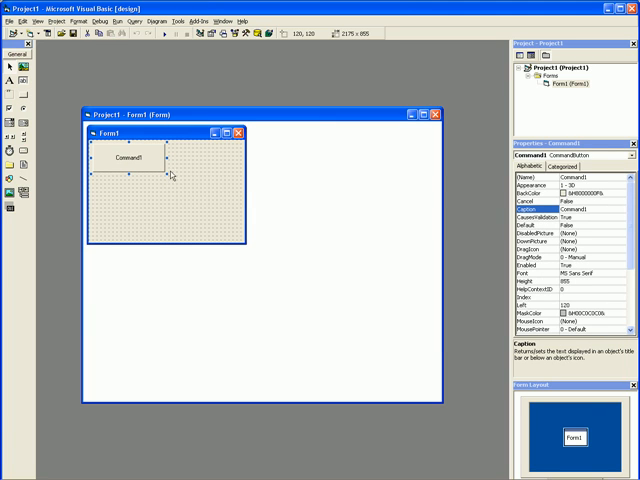
{"action": "mouse_move", "coordinate": [248, 250]}
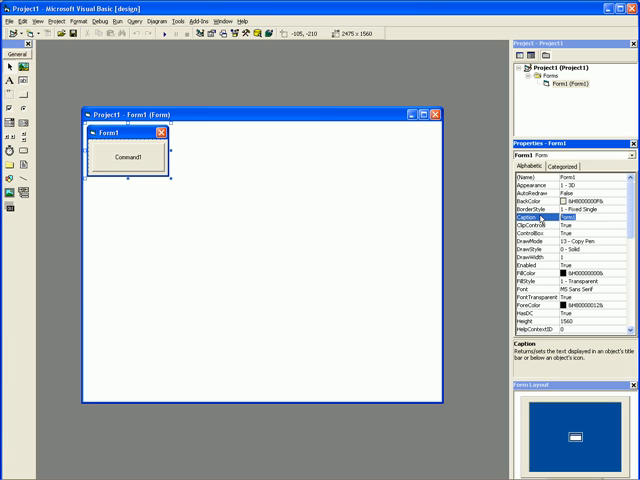
Caption the form Hello World App and the button Say Hi To The World.
{"action": "type", "text": "Hello World"}
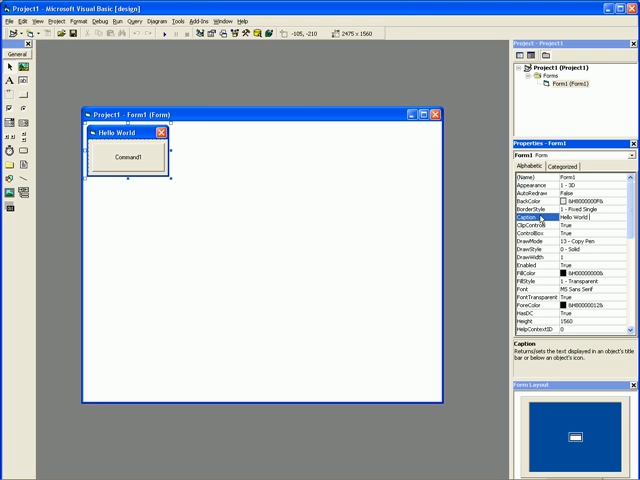
{"action": "left_click", "coordinate": [140, 156]}
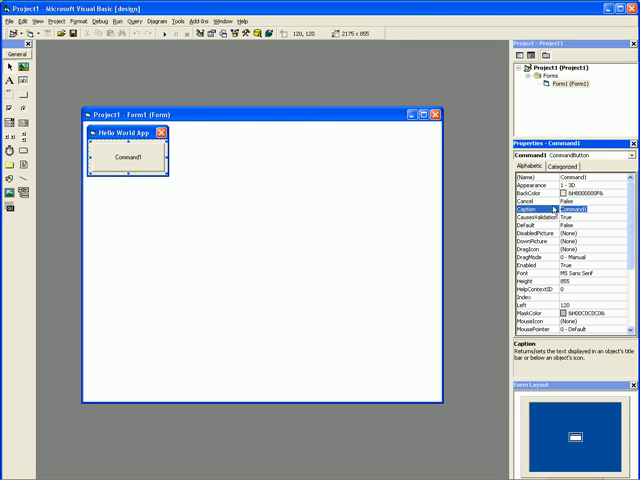
{"action": "type", "text": "Say Hi To The W"}
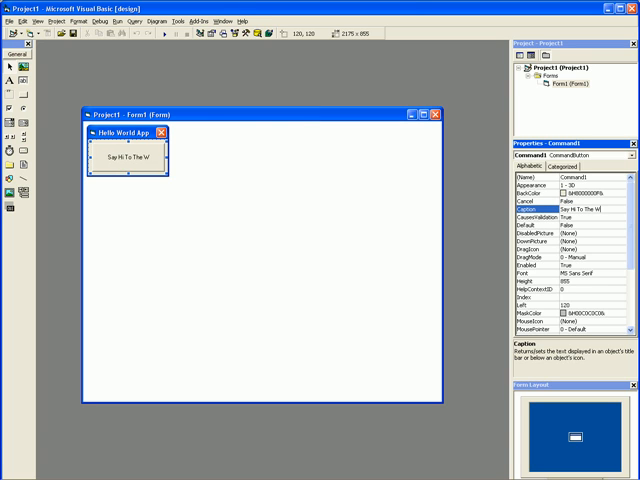
{"action": "type", "text": "orld"}
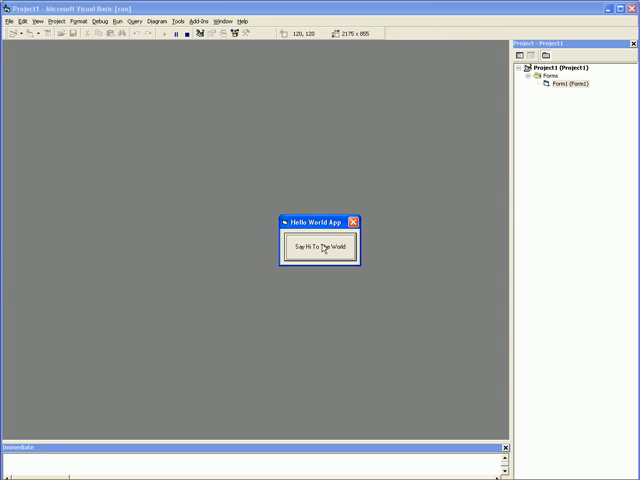
{"action": "left_click_drag", "start_coordinate": [316, 220], "coordinate": [290, 166]}
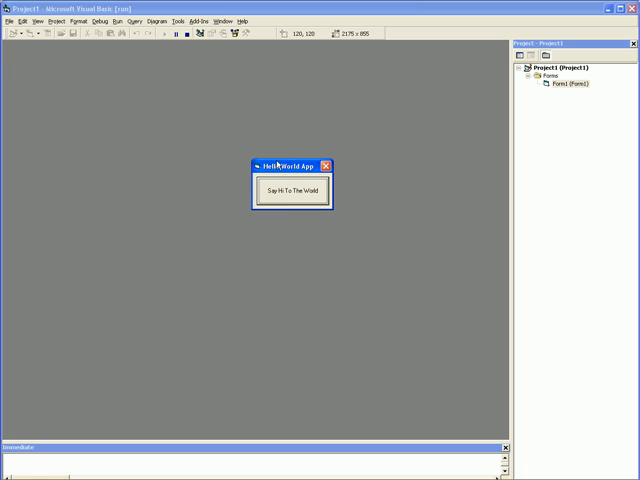
{"action": "left_click_drag", "start_coordinate": [290, 164], "coordinate": [290, 202]}
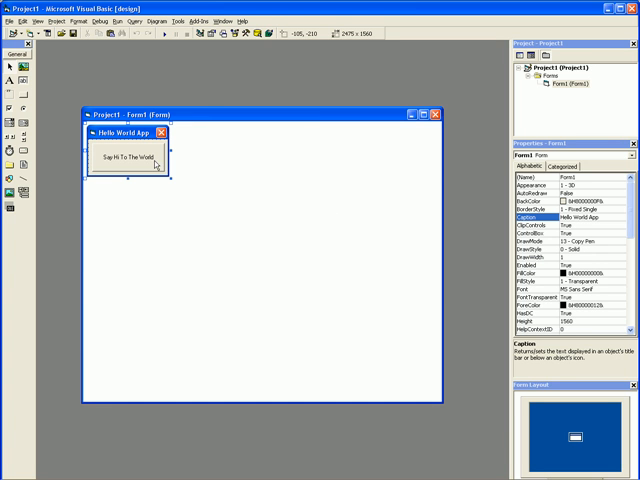
{"action": "mouse_move", "coordinate": [150, 162]}
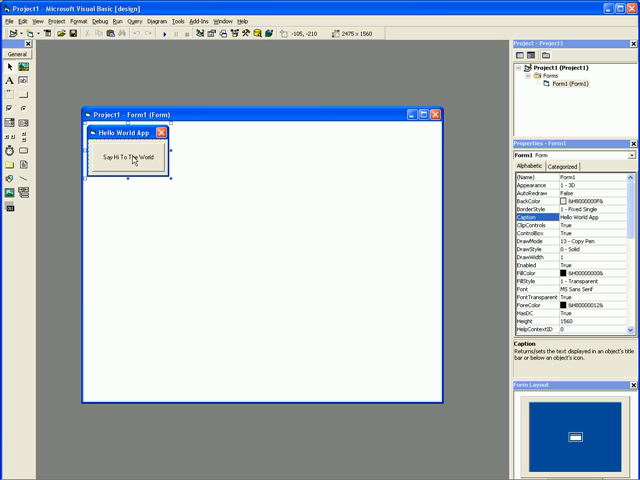
{"action": "left_click", "coordinate": [120, 156]}
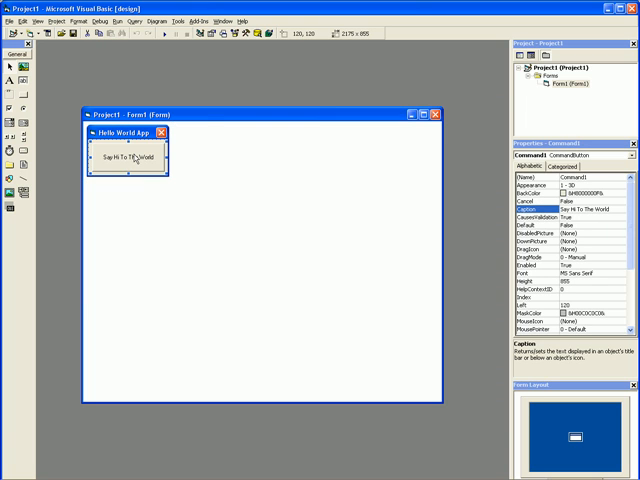
Write MsgBox "Hello World" in Command1_Click and start the app.
{"action": "double_click", "coordinate": [118, 156]}
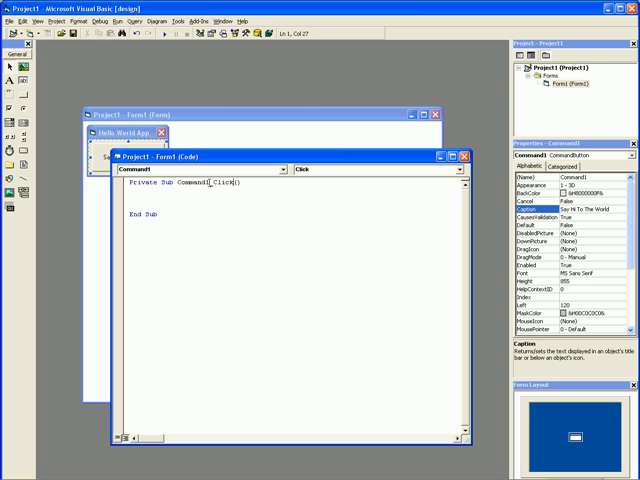
{"action": "double_click", "coordinate": [190, 184]}
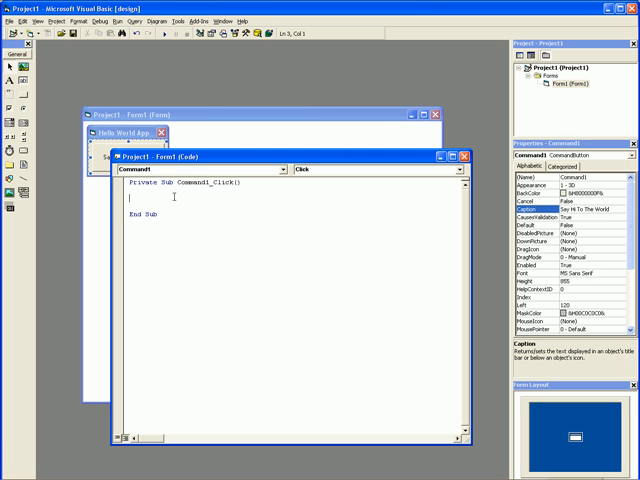
{"action": "type", "text": "Msg"}
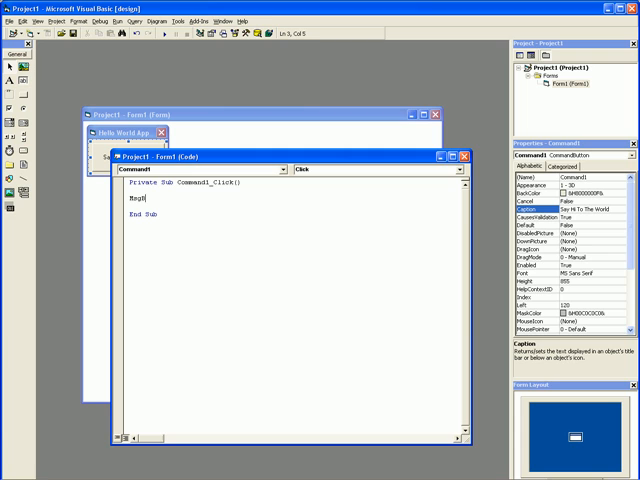
{"action": "type", "text": "Box"}
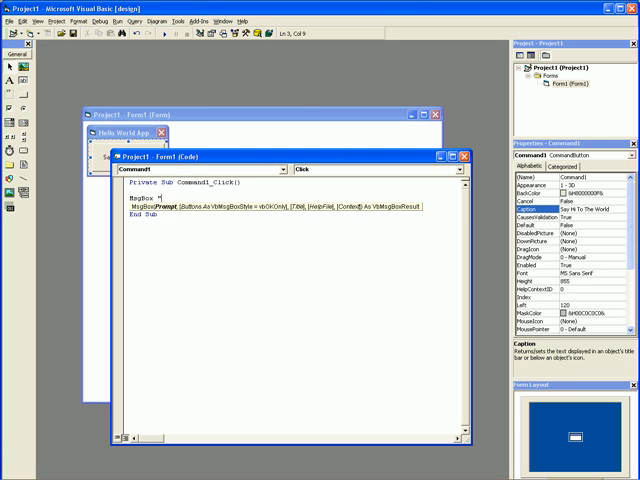
{"action": "type", "text": "\"Hello World"}
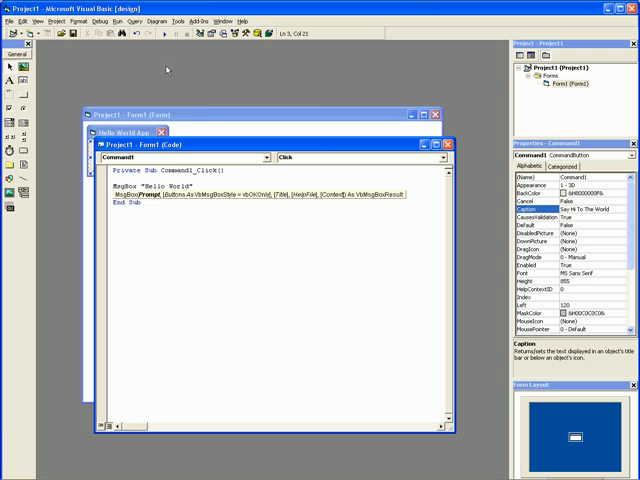
{"action": "left_click", "coordinate": [176, 32]}
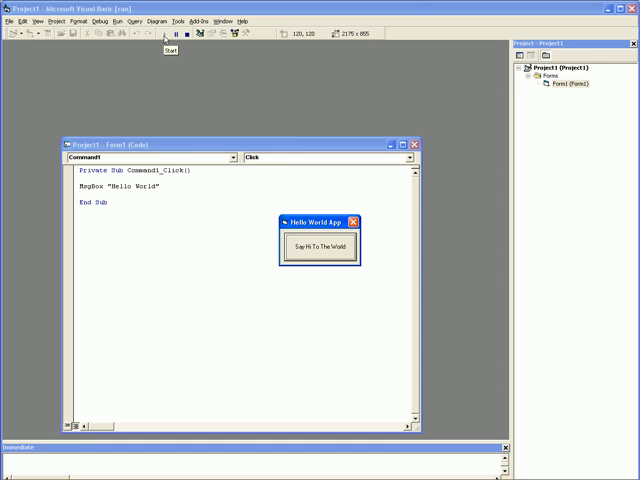
Trigger the Hello World message from the running app's button and dismiss it.
{"action": "left_click", "coordinate": [318, 246]}
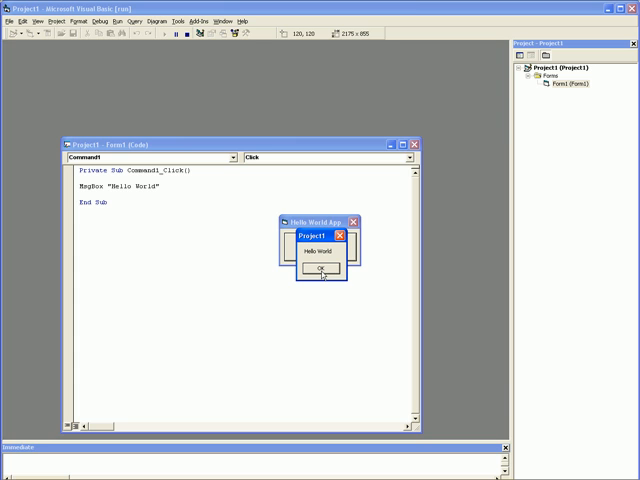
{"action": "left_click", "coordinate": [320, 268]}
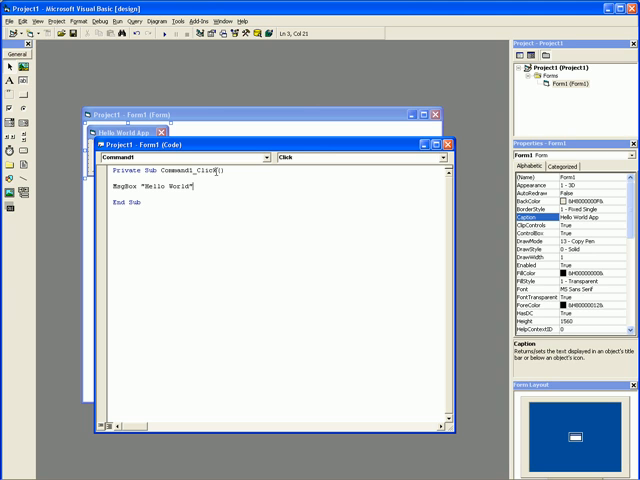
{"action": "left_click", "coordinate": [12, 20]}
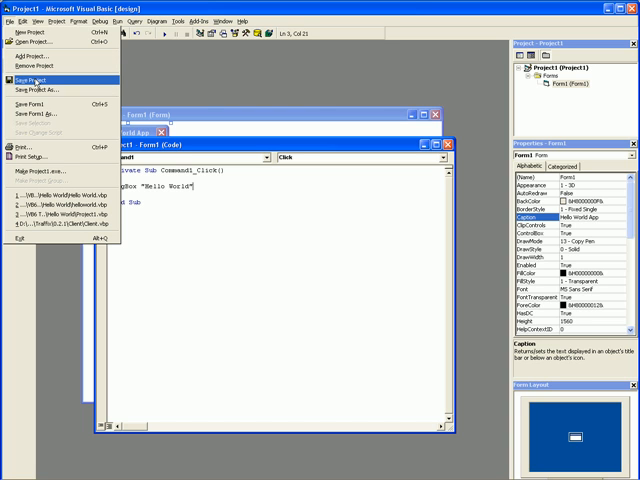
Start Save Project and browse to Desktop > VB6 Tutorials > Hello World.
{"action": "left_click", "coordinate": [32, 104]}
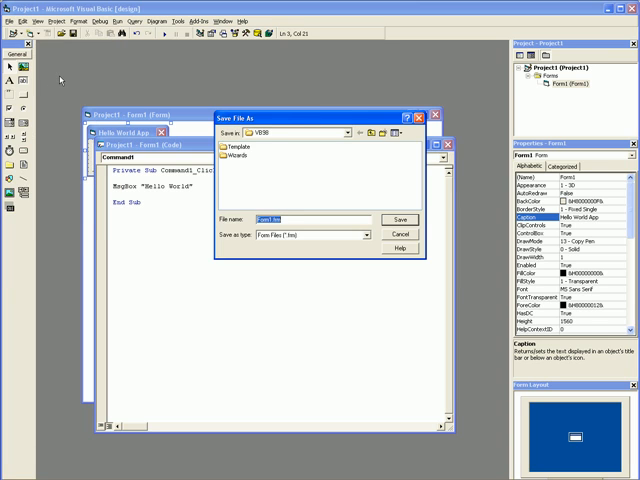
{"action": "left_click", "coordinate": [362, 132]}
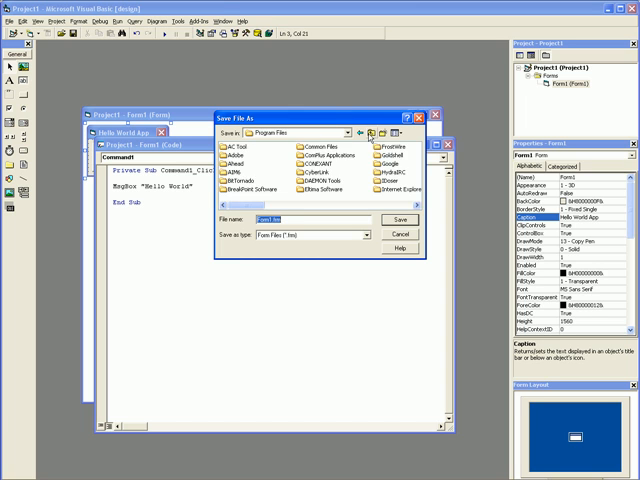
{"action": "left_click", "coordinate": [348, 132]}
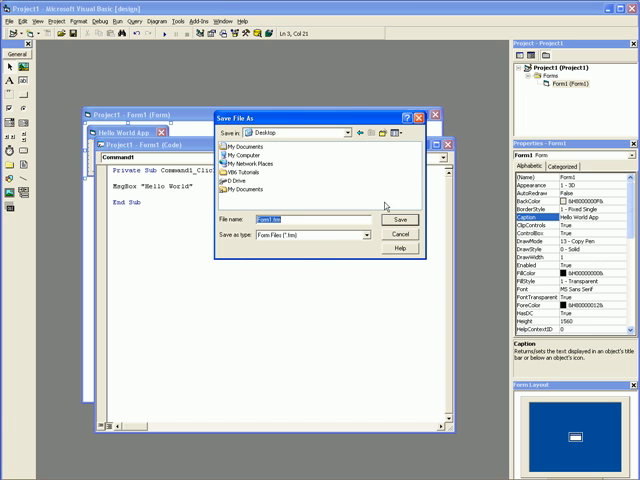
{"action": "left_click", "coordinate": [10, 20]}
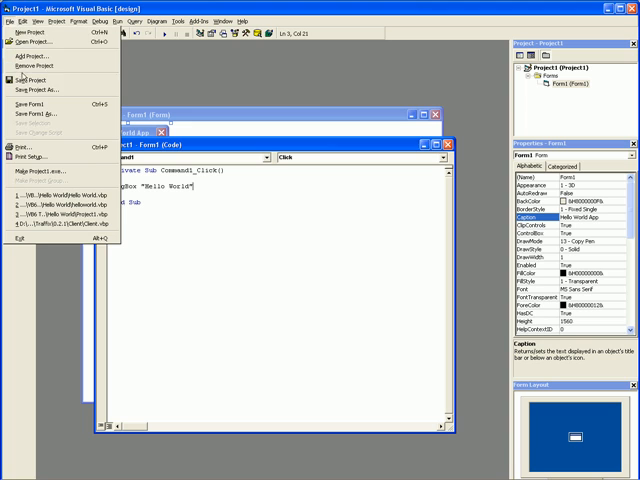
{"action": "left_click", "coordinate": [36, 98]}
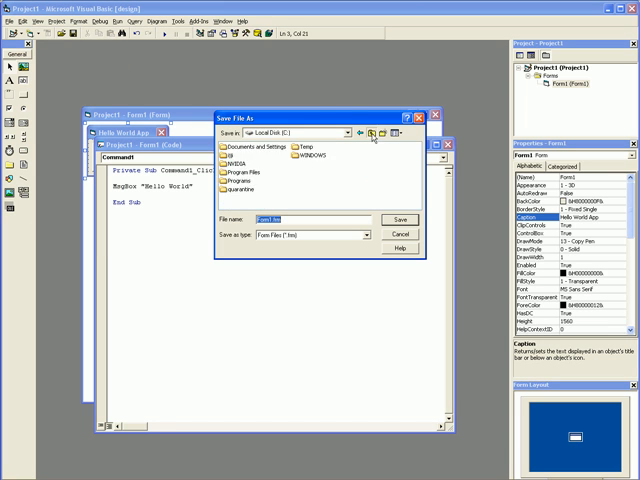
{"action": "left_click", "coordinate": [348, 132]}
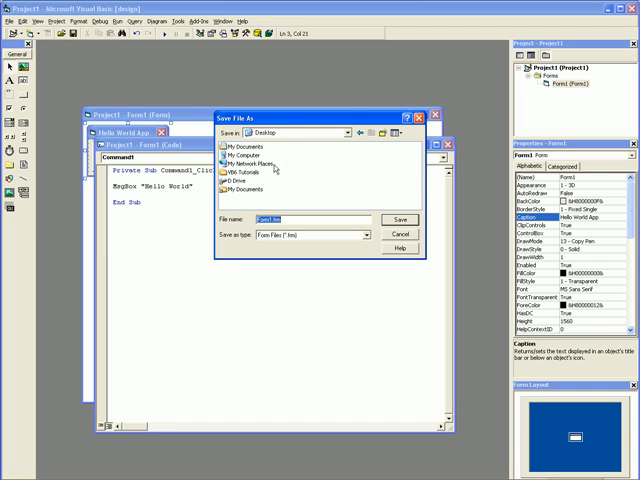
{"action": "mouse_move", "coordinate": [236, 176]}
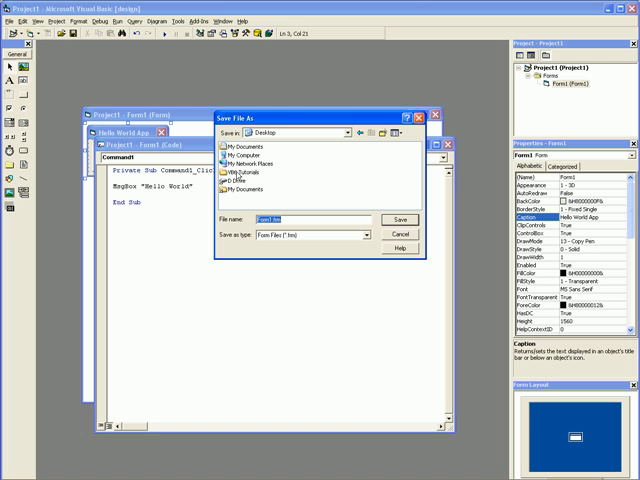
{"action": "double_click", "coordinate": [230, 184]}
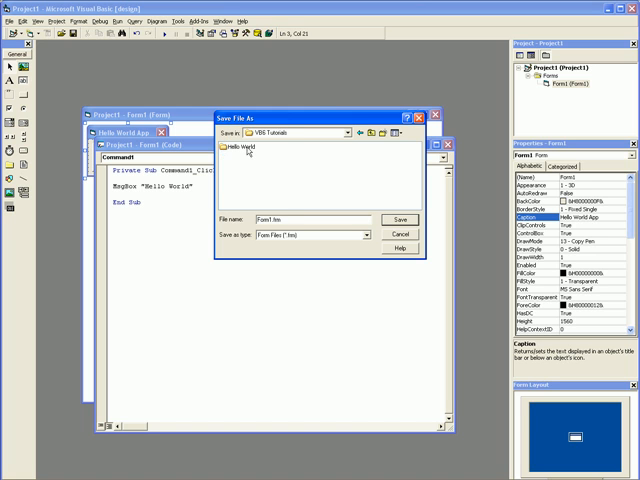
{"action": "double_click", "coordinate": [240, 146]}
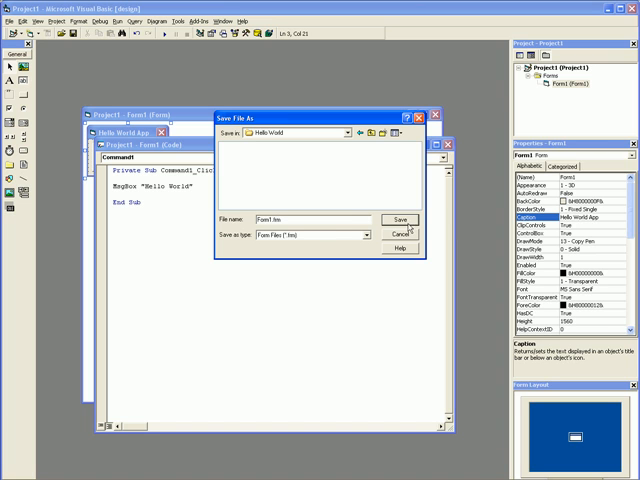
Save the form there and save the project as Hello World.
{"action": "left_click", "coordinate": [400, 220]}
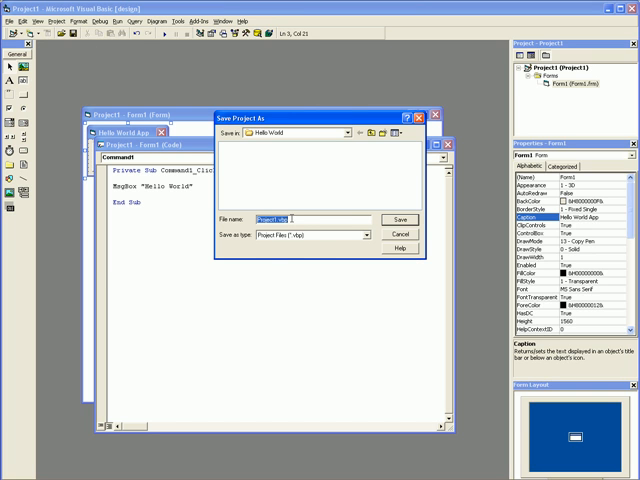
{"action": "type", "text": "Hello Wor"}
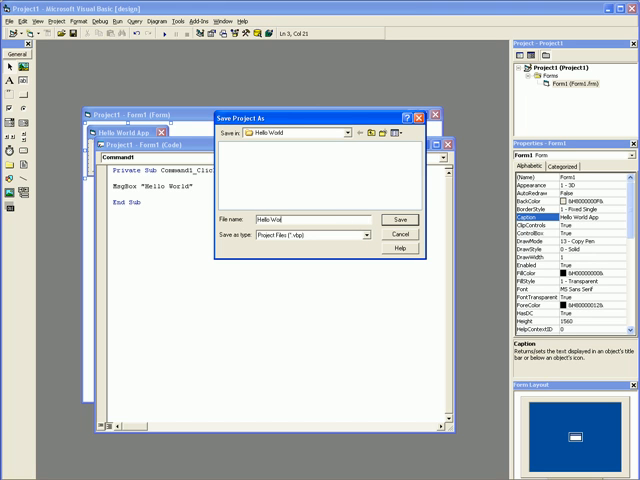
{"action": "left_click", "coordinate": [400, 220]}
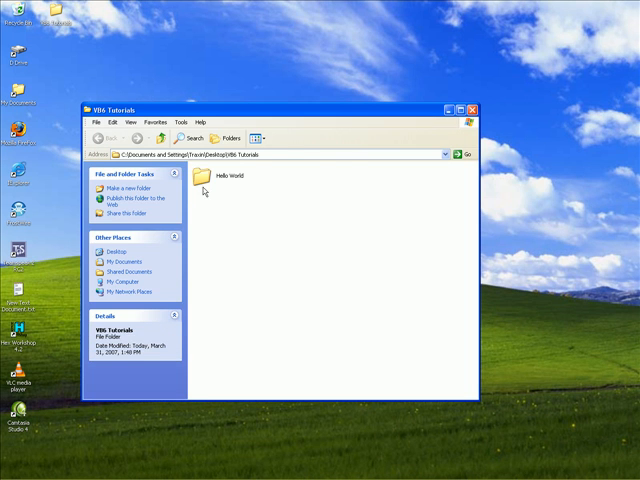
View the Hello World folder in Explorer and compile the project with File > Make Hello World.exe.
{"action": "double_click", "coordinate": [200, 180]}
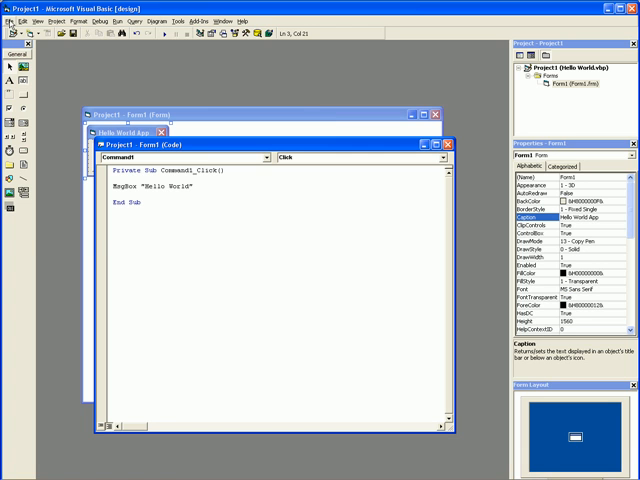
{"action": "left_click", "coordinate": [10, 16]}
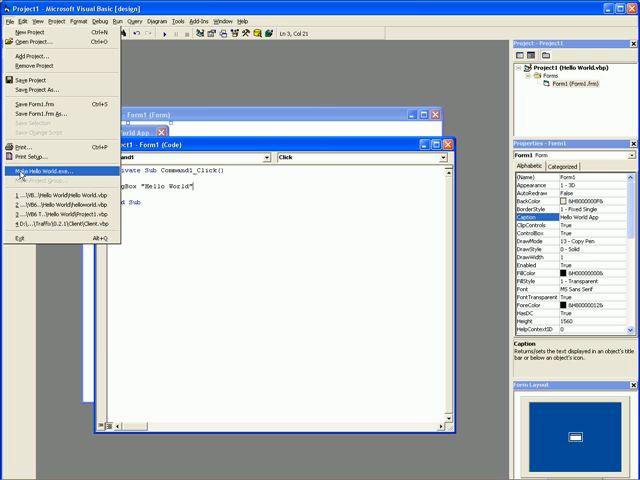
{"action": "left_click", "coordinate": [48, 176]}
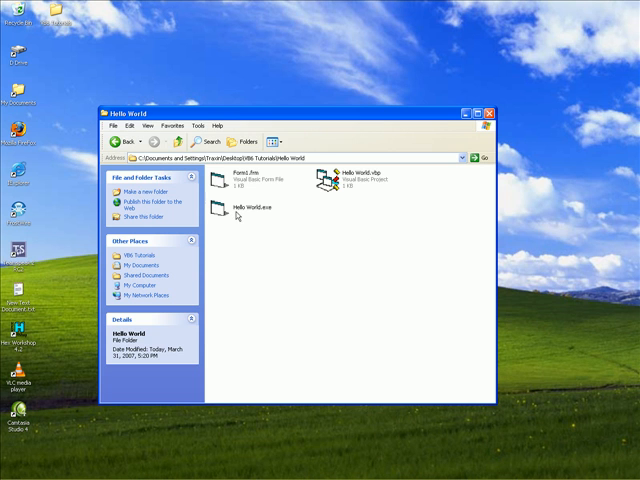
Review the Hello World folder's files and return to the Visual Basic window.
{"action": "left_click", "coordinate": [238, 208]}
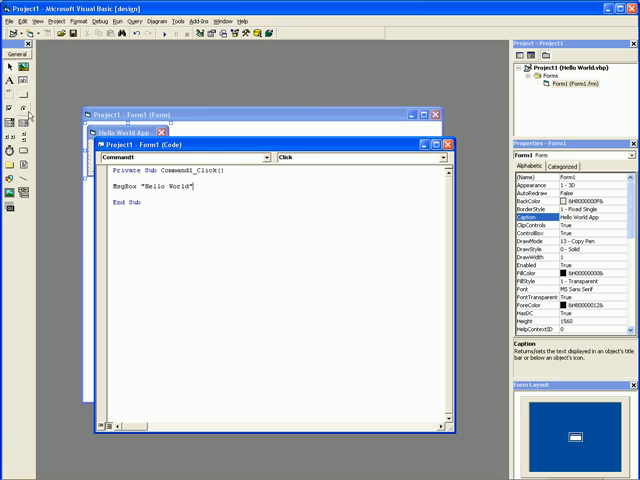
{"action": "mouse_move", "coordinate": [14, 120]}
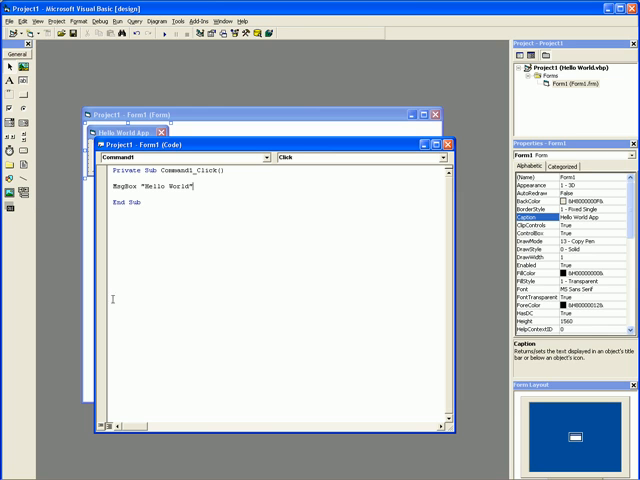
{"action": "mouse_move", "coordinate": [172, 332]}
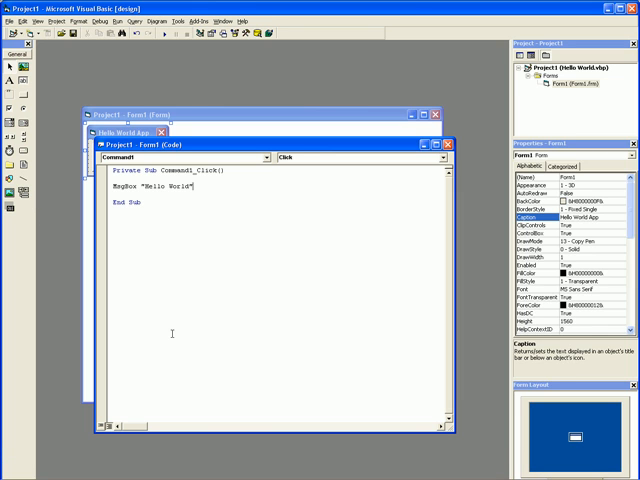